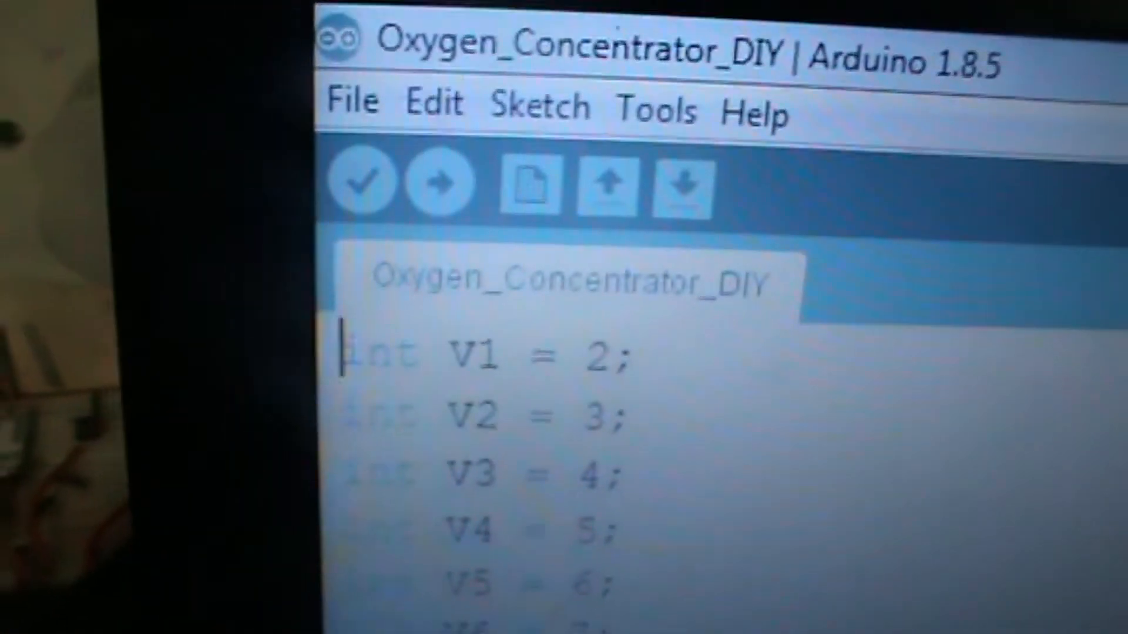
- Upload the Oxygen_Concentrator_DIY sketch to the board until the console reports 'Done uploading'
{"action": "left_click", "coordinate": [443, 182]}
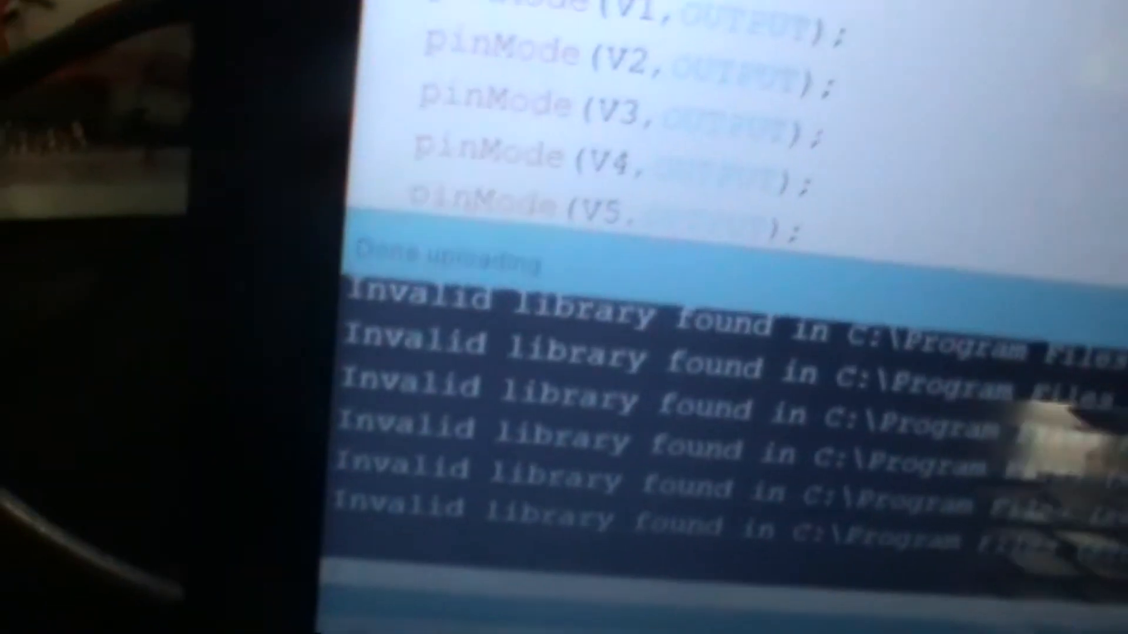